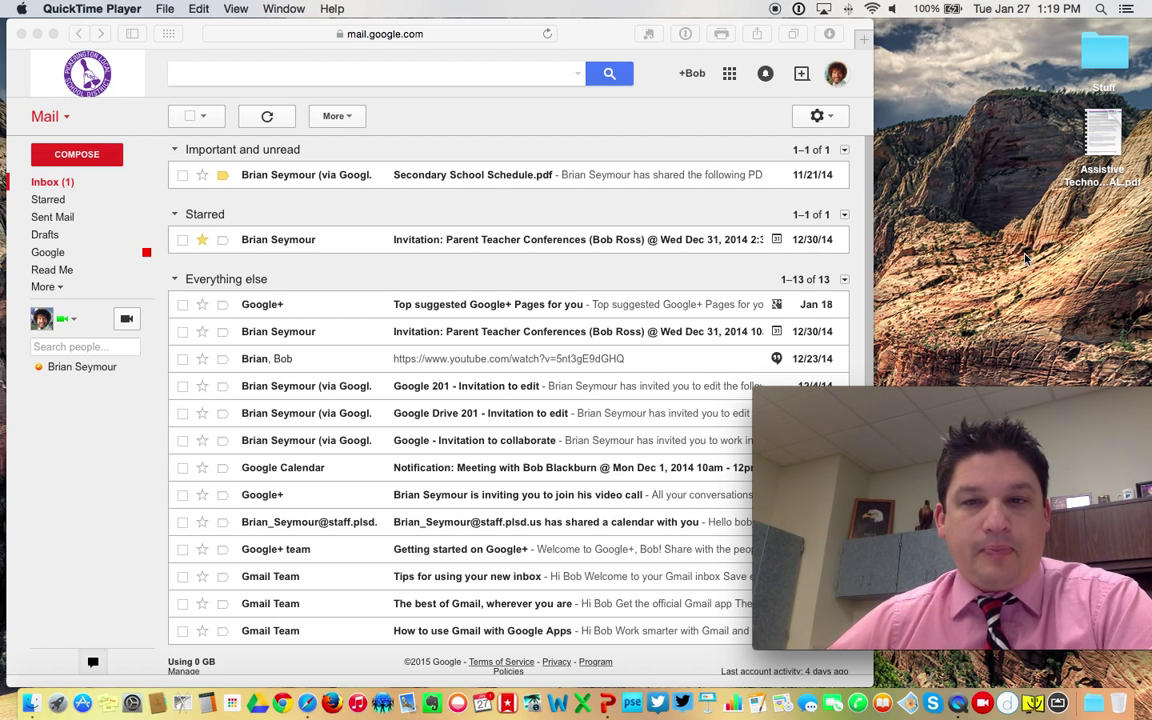
mouse_move(619, 145)
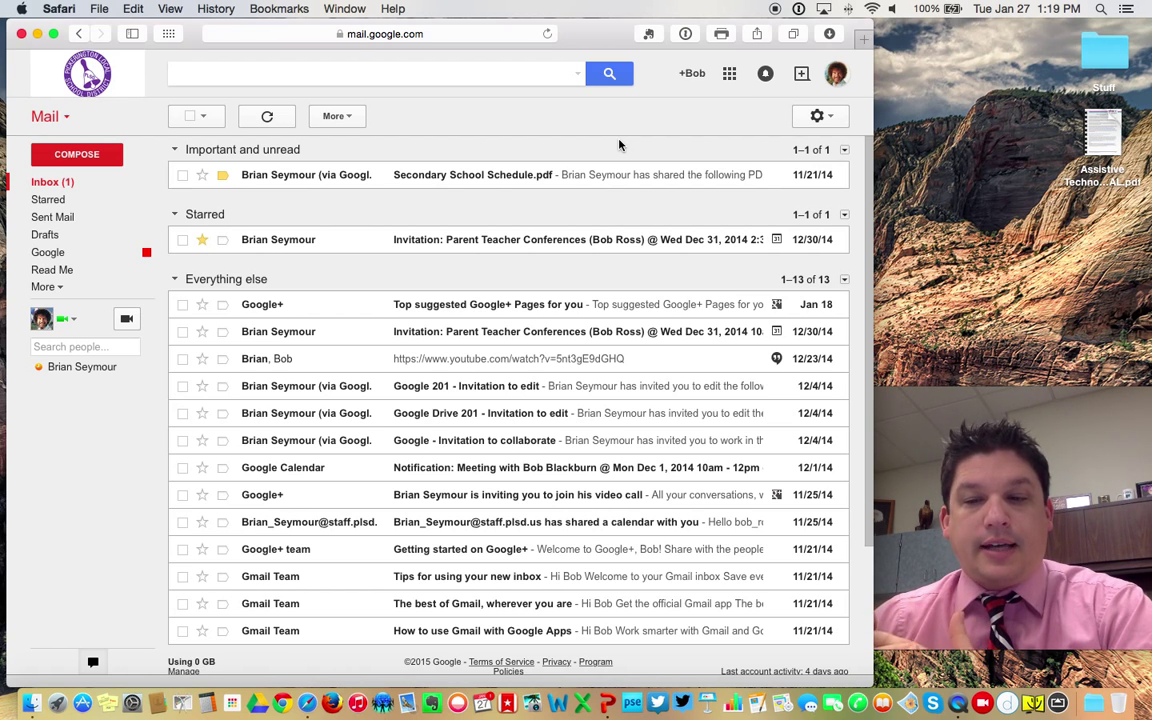
mouse_move(70, 127)
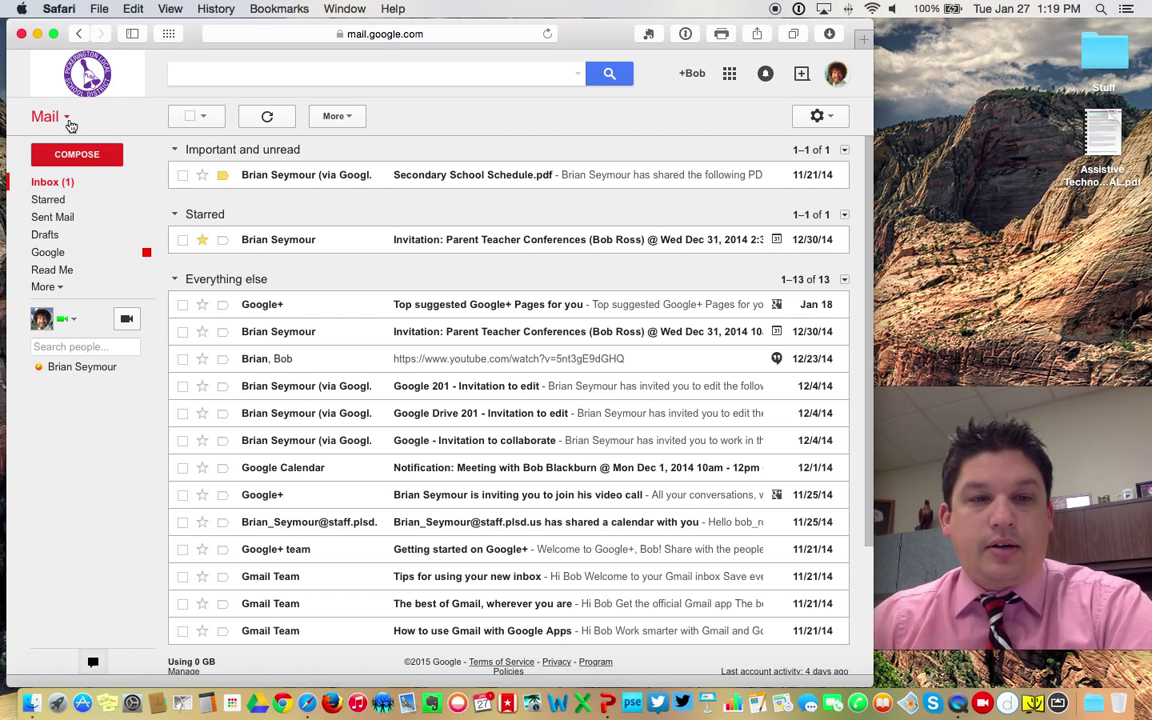
- Switch to the contacts list, browse the imported contacts, and dismiss the phone-country notice
left_click(50, 116)
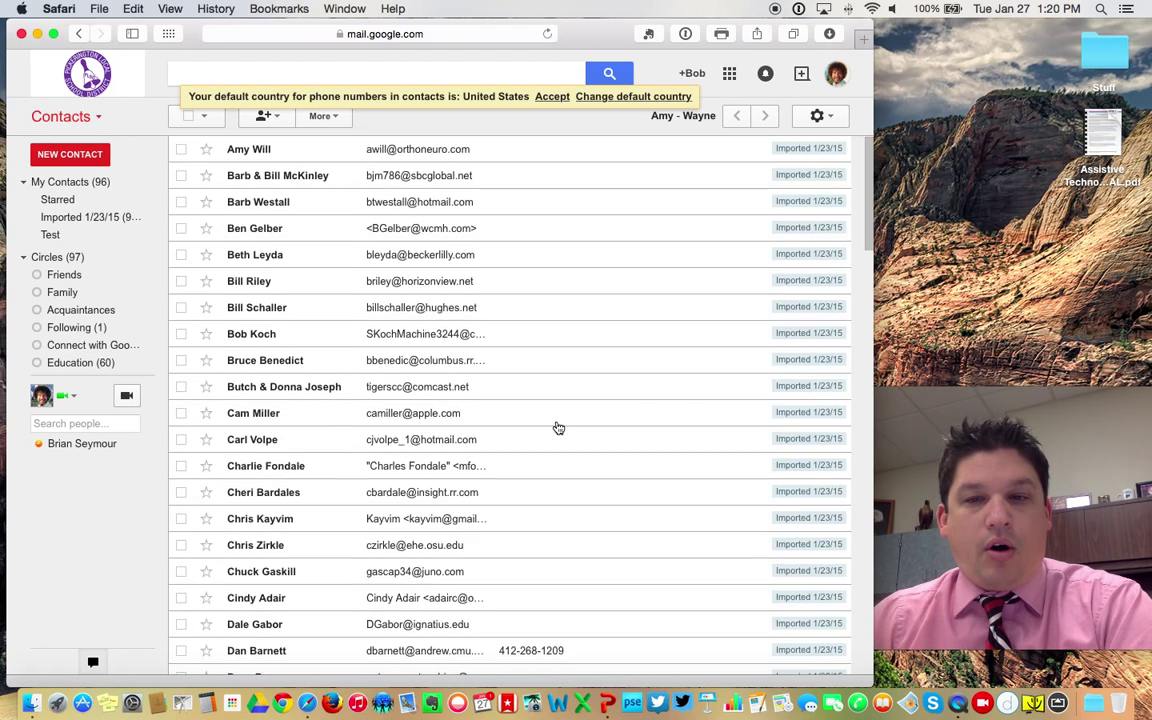
scroll("down", 3)
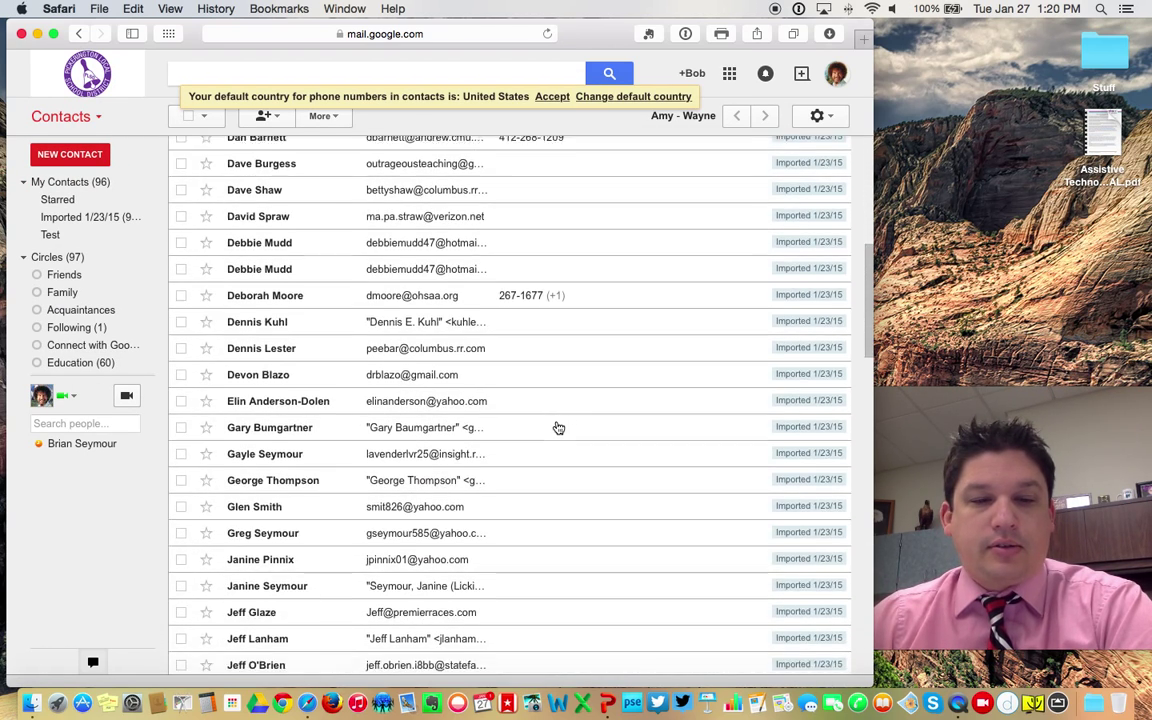
scroll("down", 3)
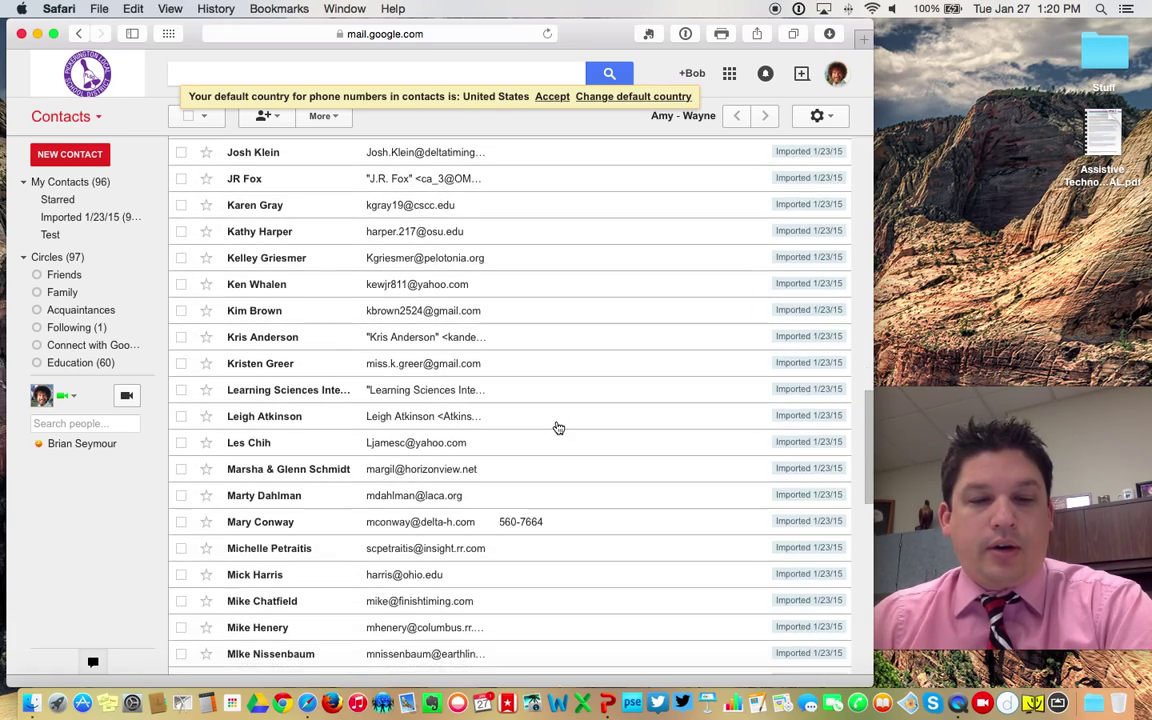
scroll("down", 3)
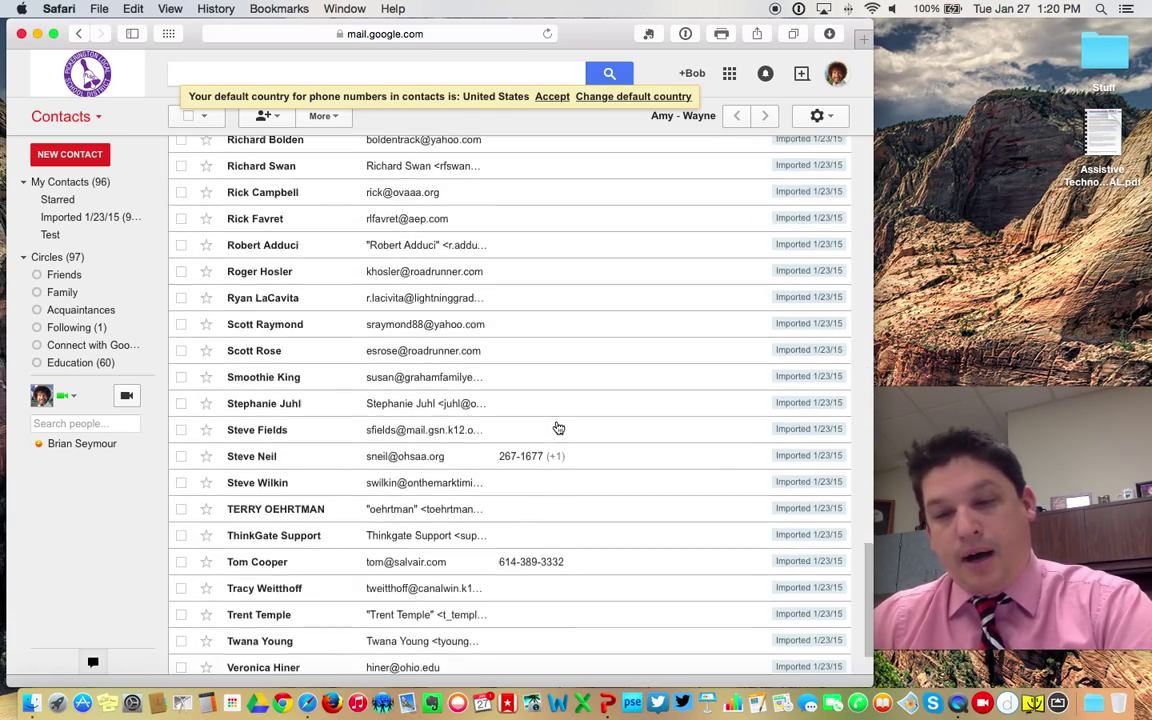
scroll("up", 3)
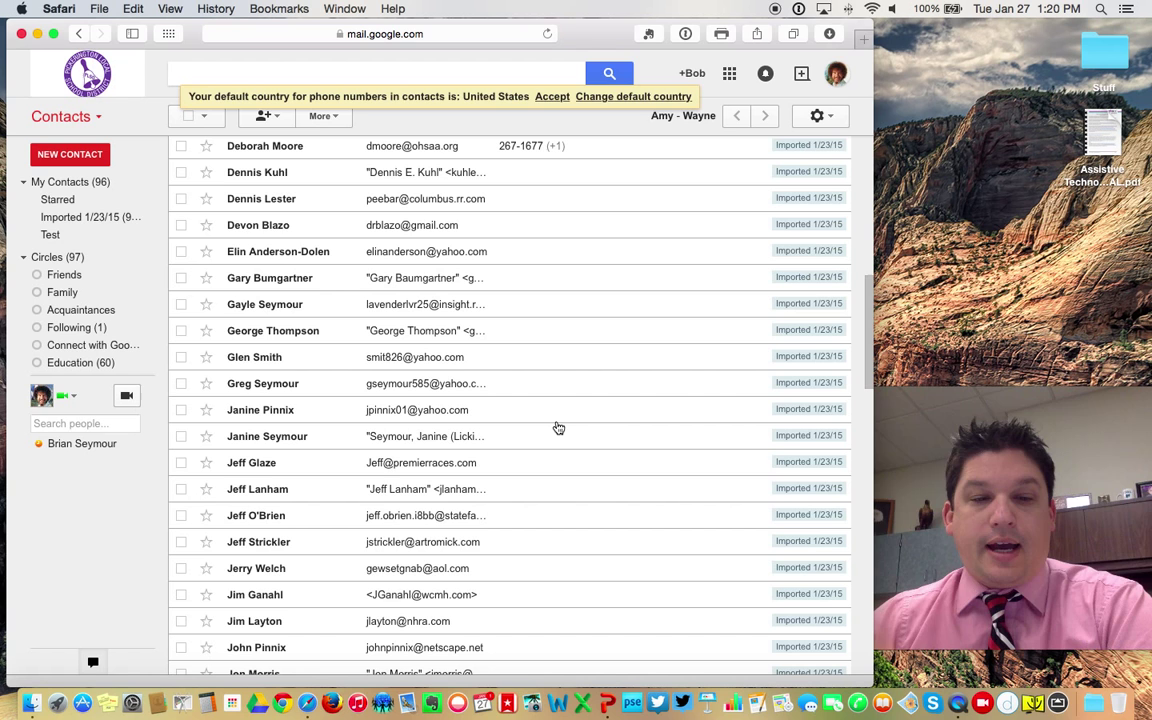
scroll("up", 3)
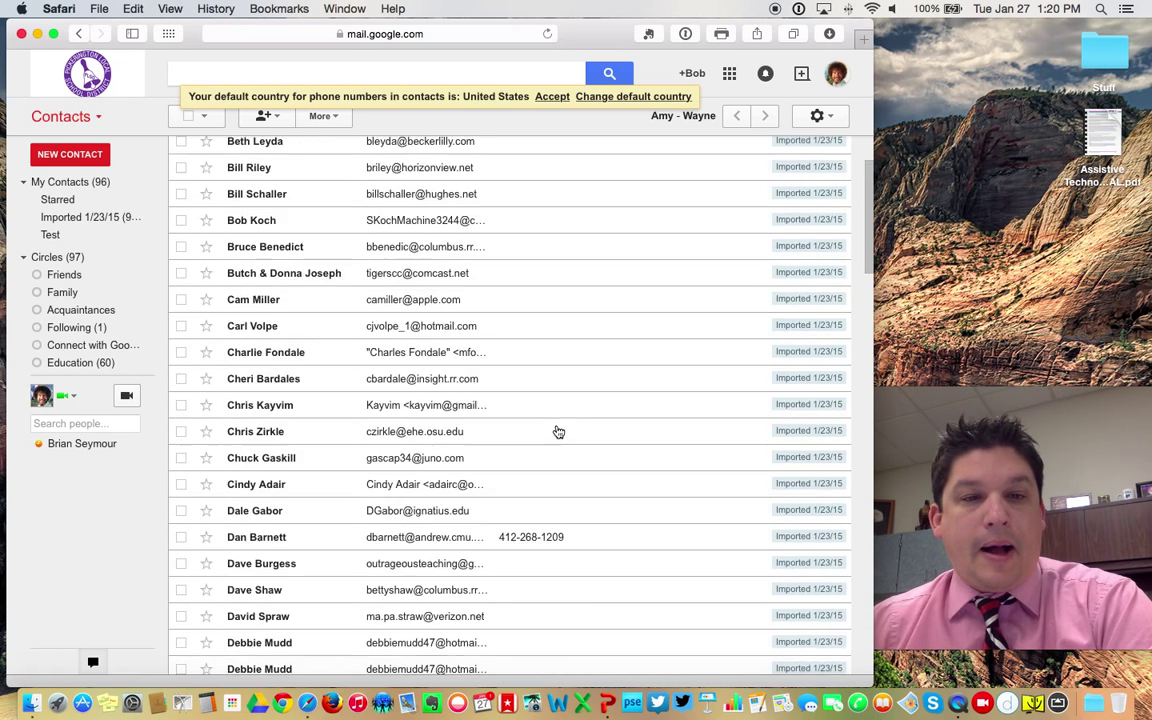
scroll("up", 3)
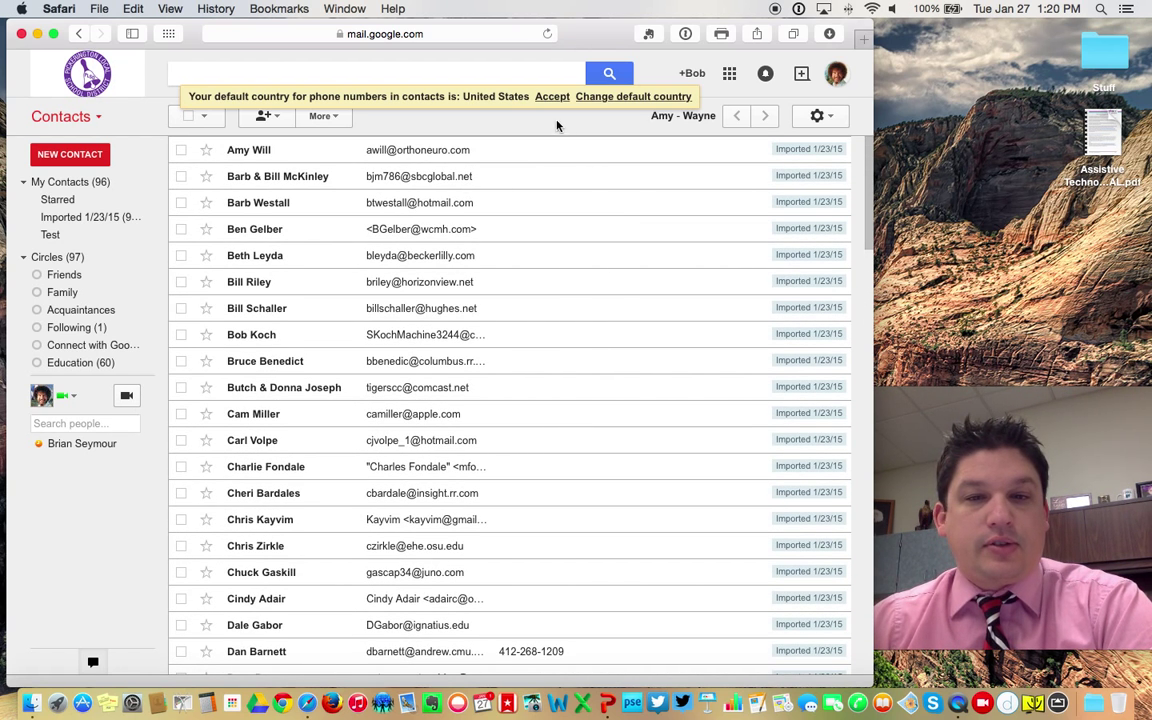
left_click(552, 96)
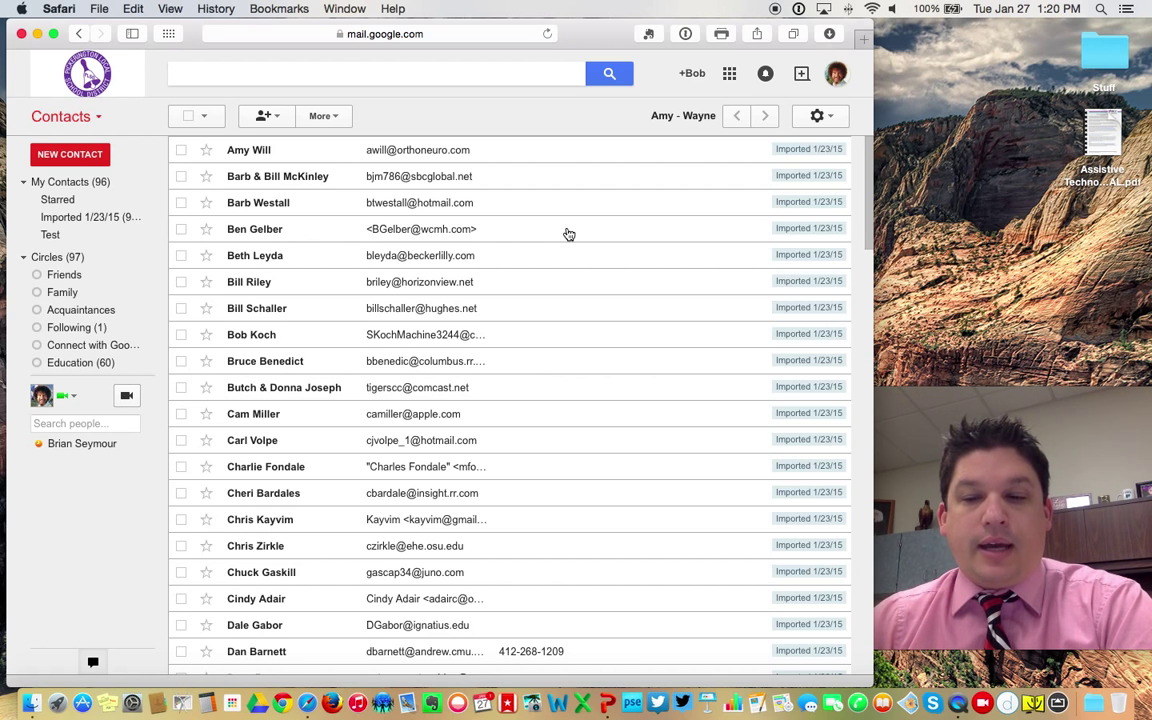
mouse_move(260, 300)
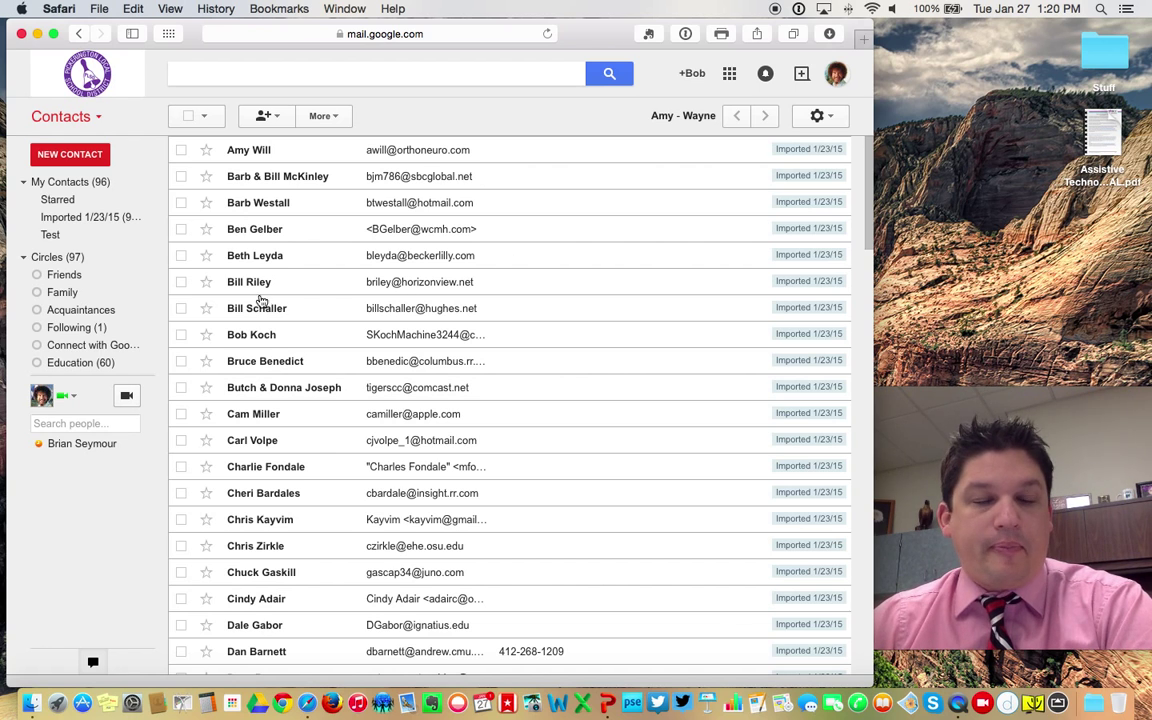
mouse_move(522, 305)
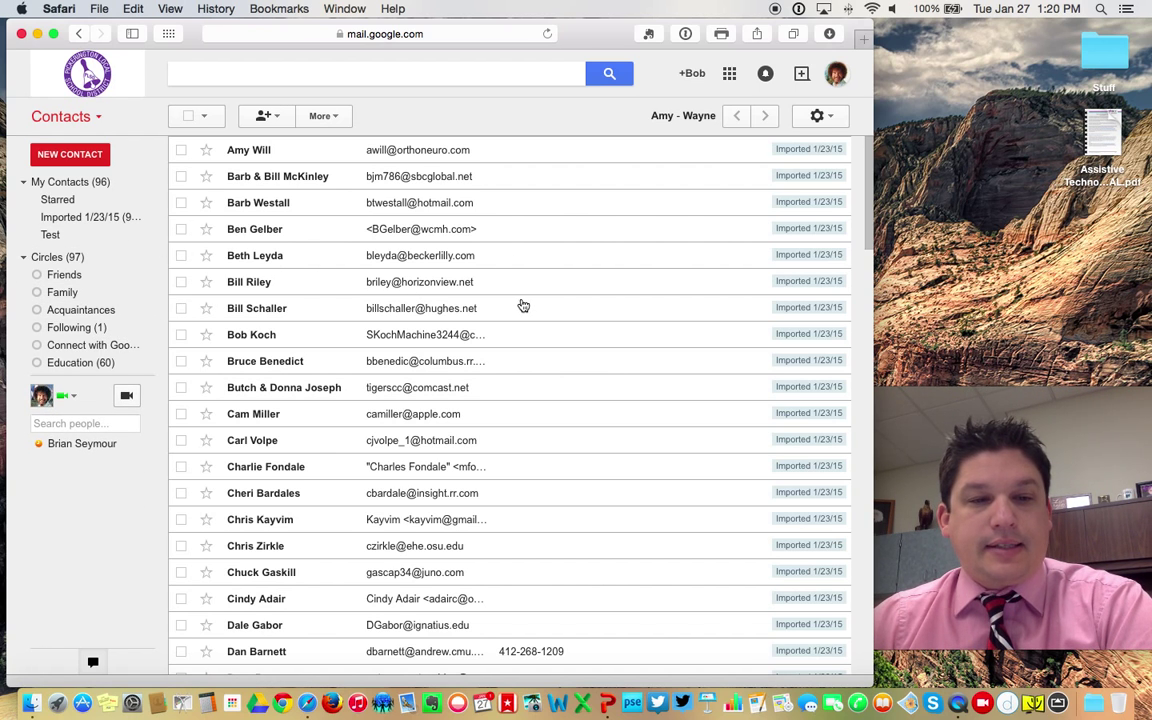
mouse_move(344, 384)
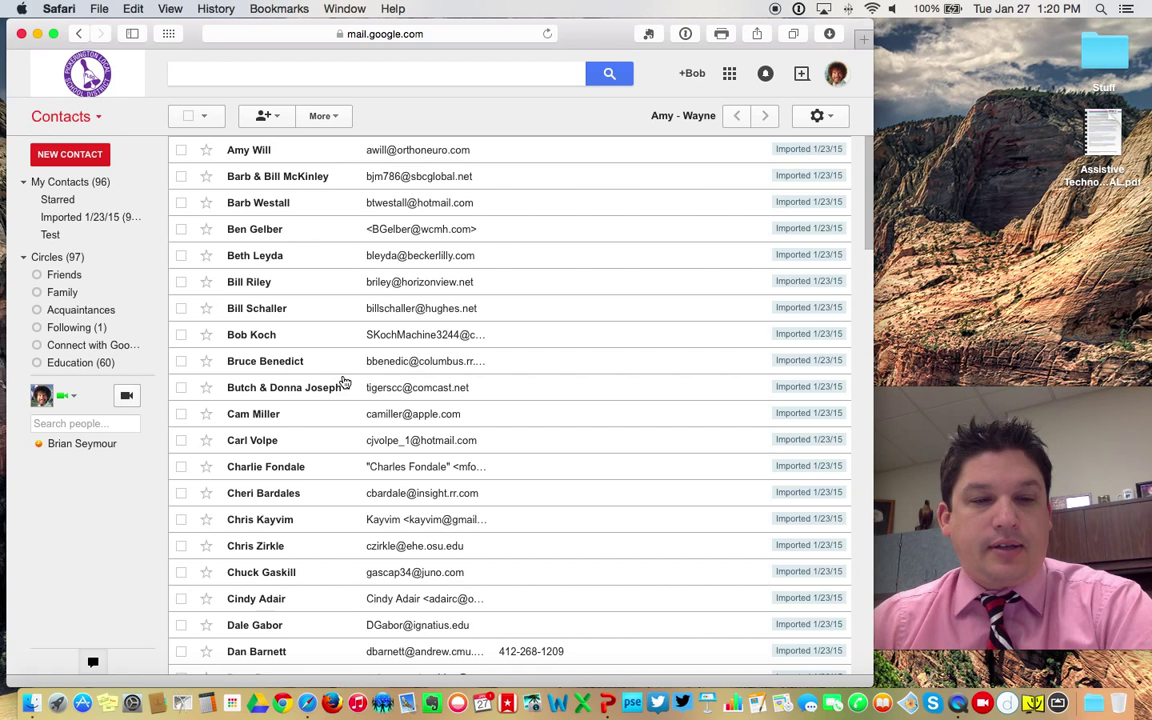
mouse_move(210, 363)
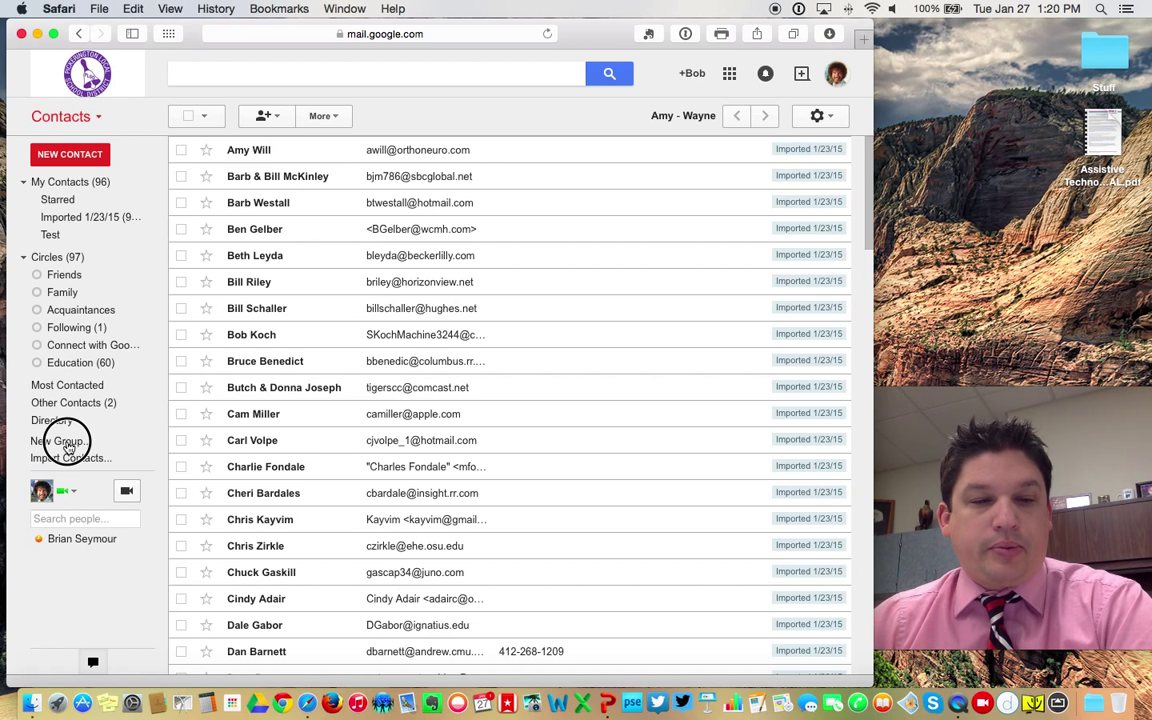
- Create a new contact group named 'Parents' and open it from the sidebar
left_click(60, 441)
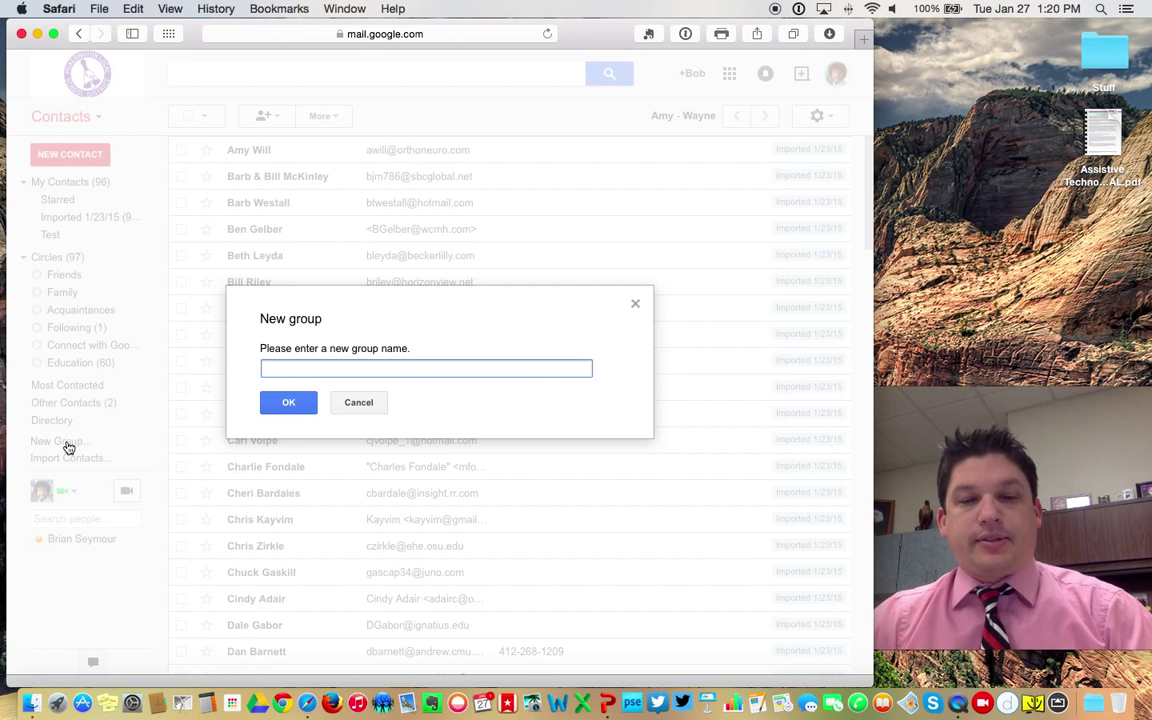
type("Parent")
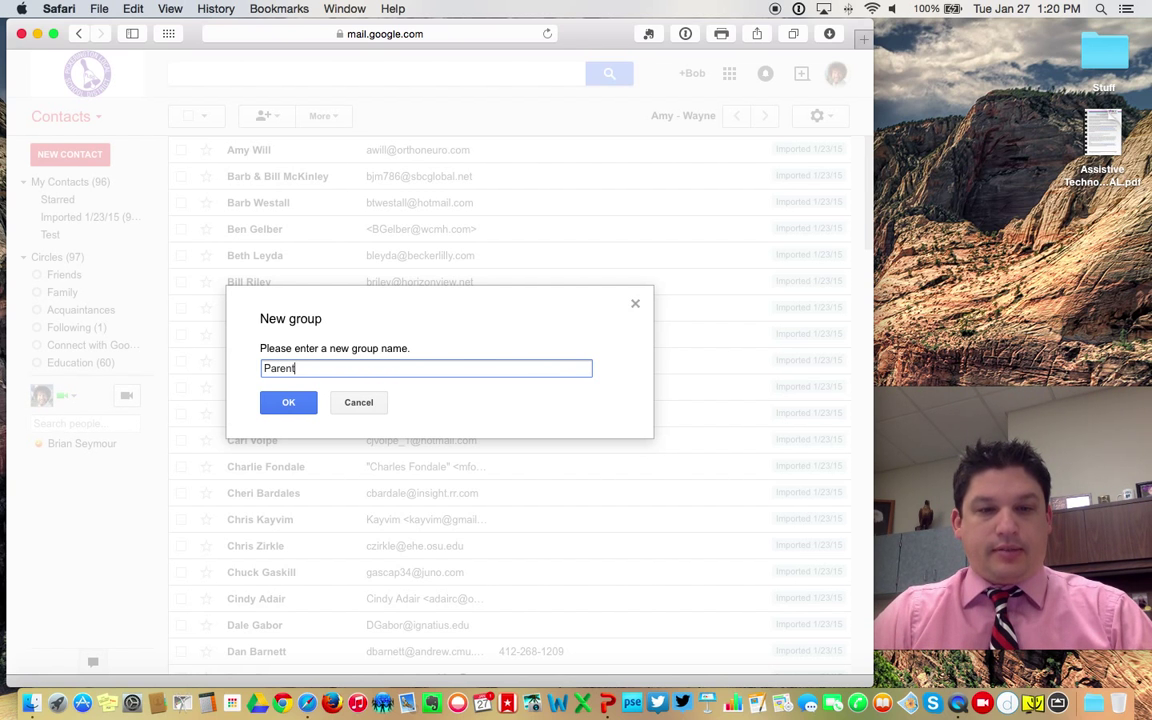
type("s")
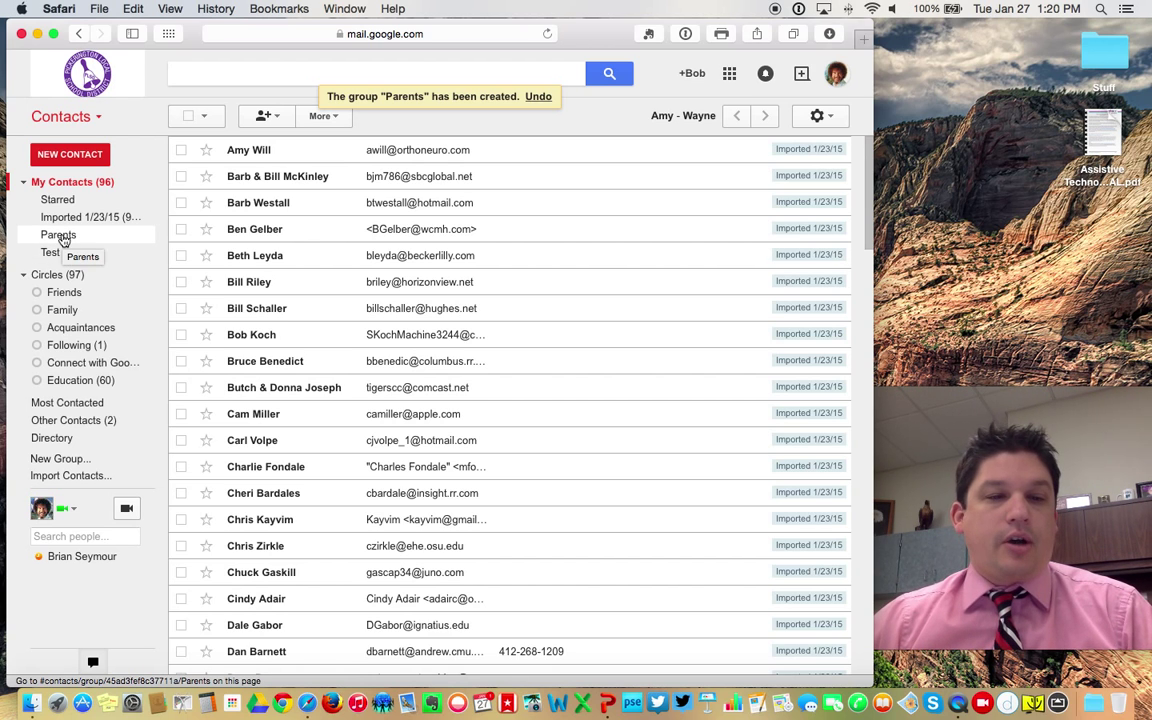
left_click(59, 234)
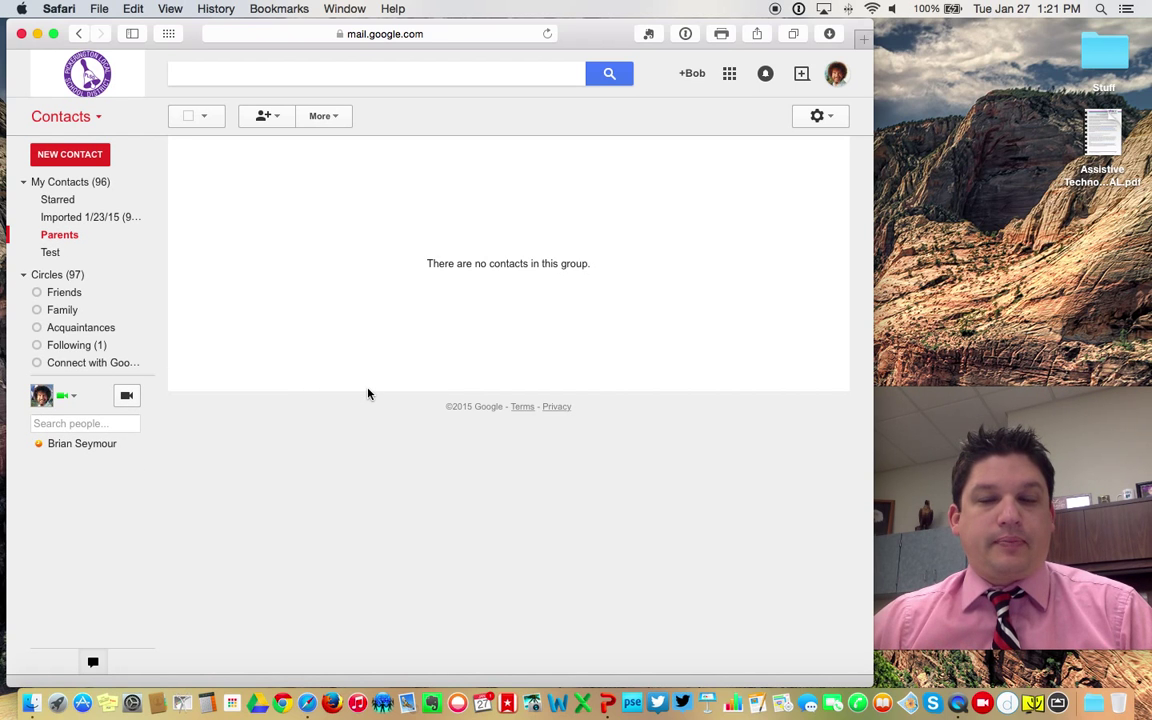
mouse_move(262, 116)
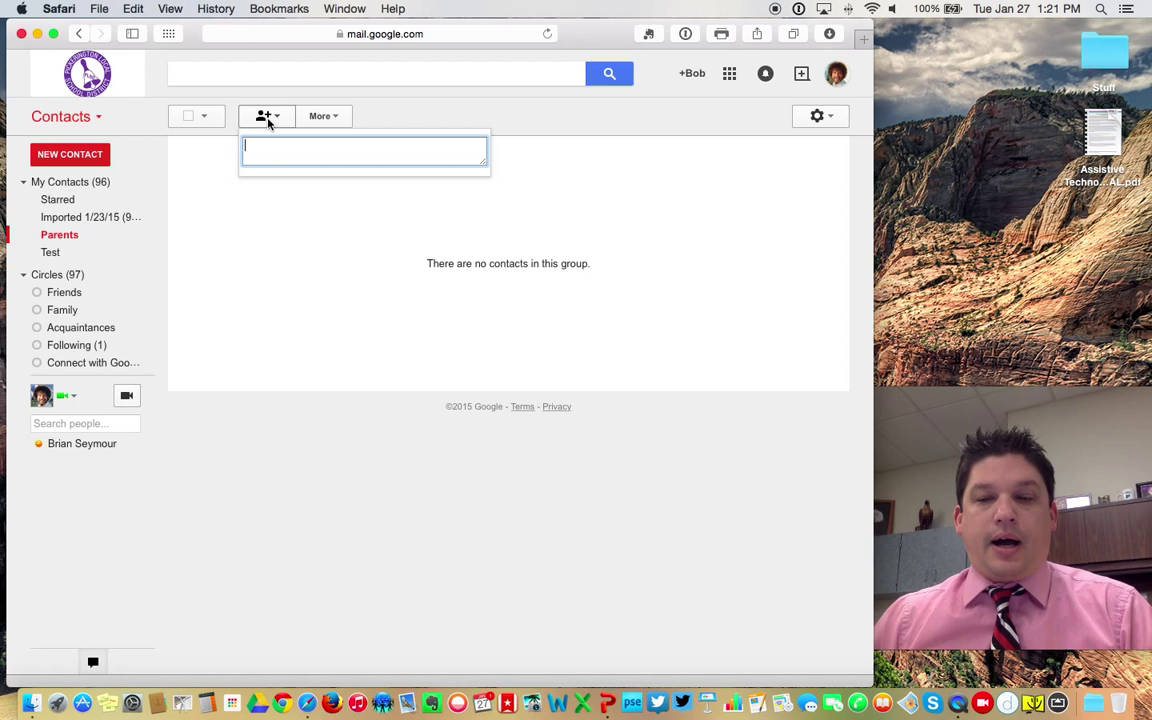
type("amy wil")
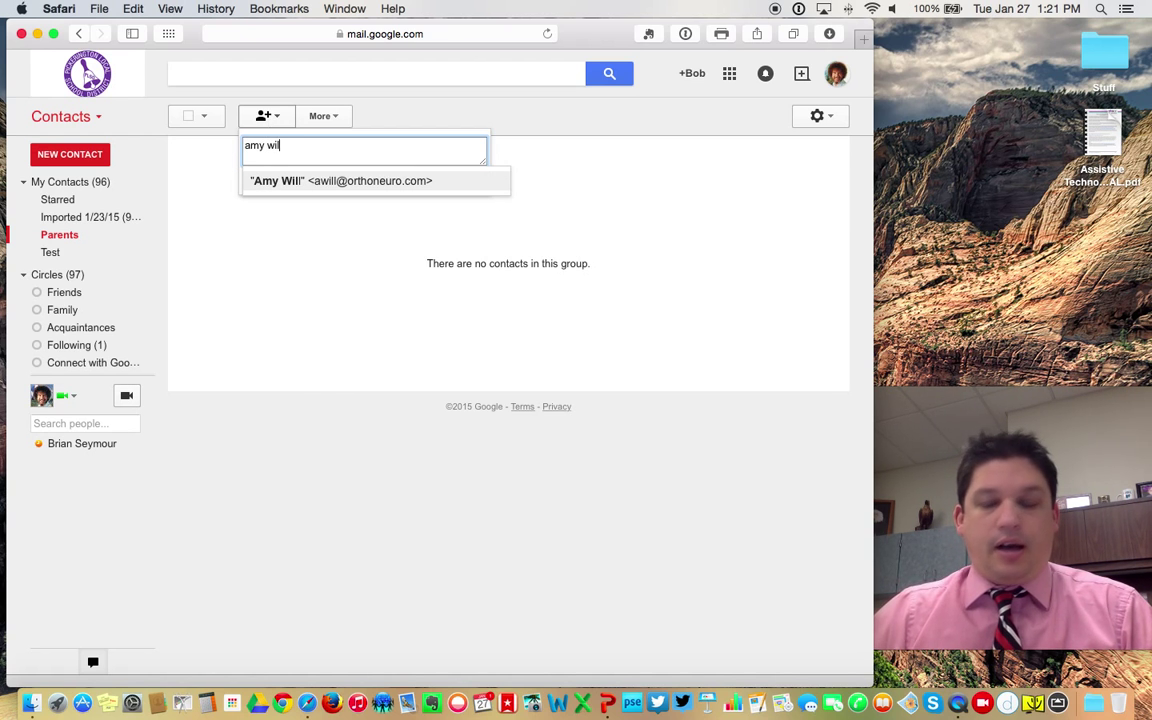
left_click(340, 180)
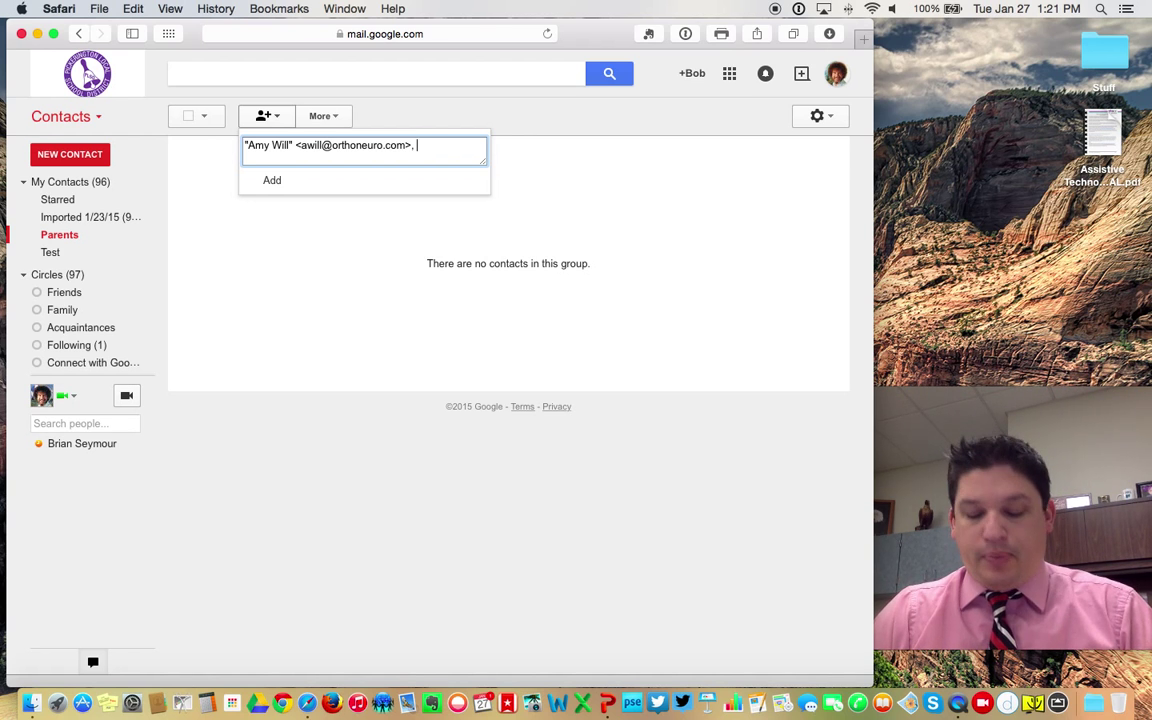
type("barb wea")
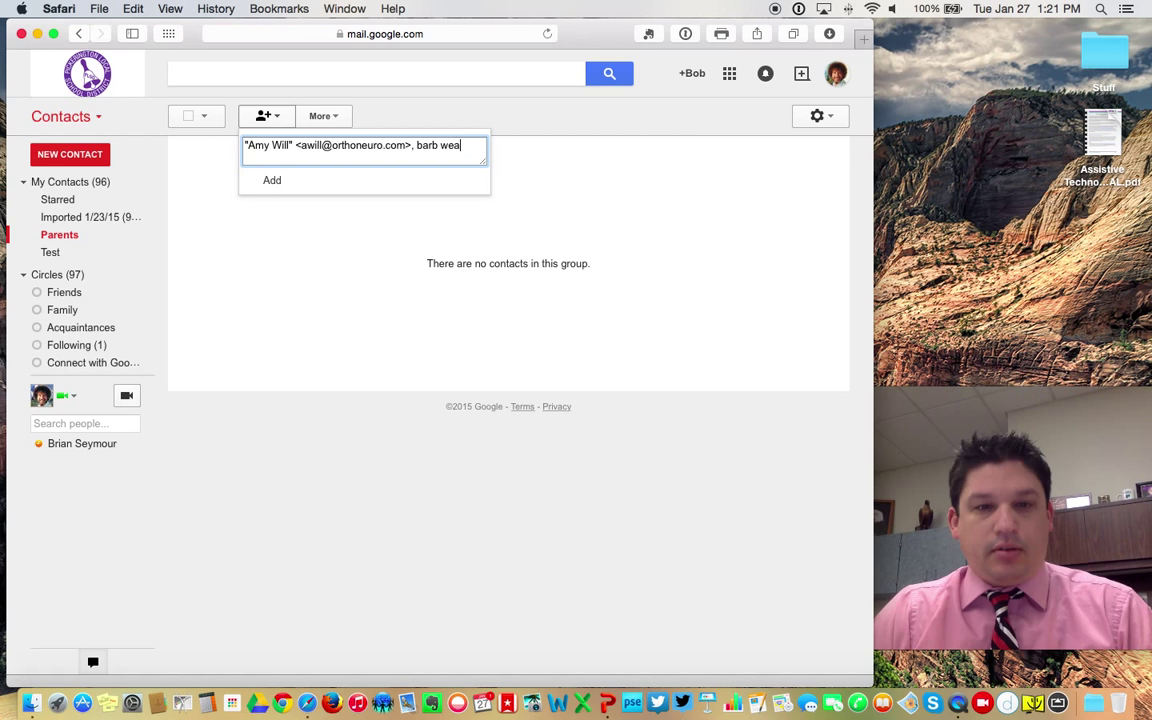
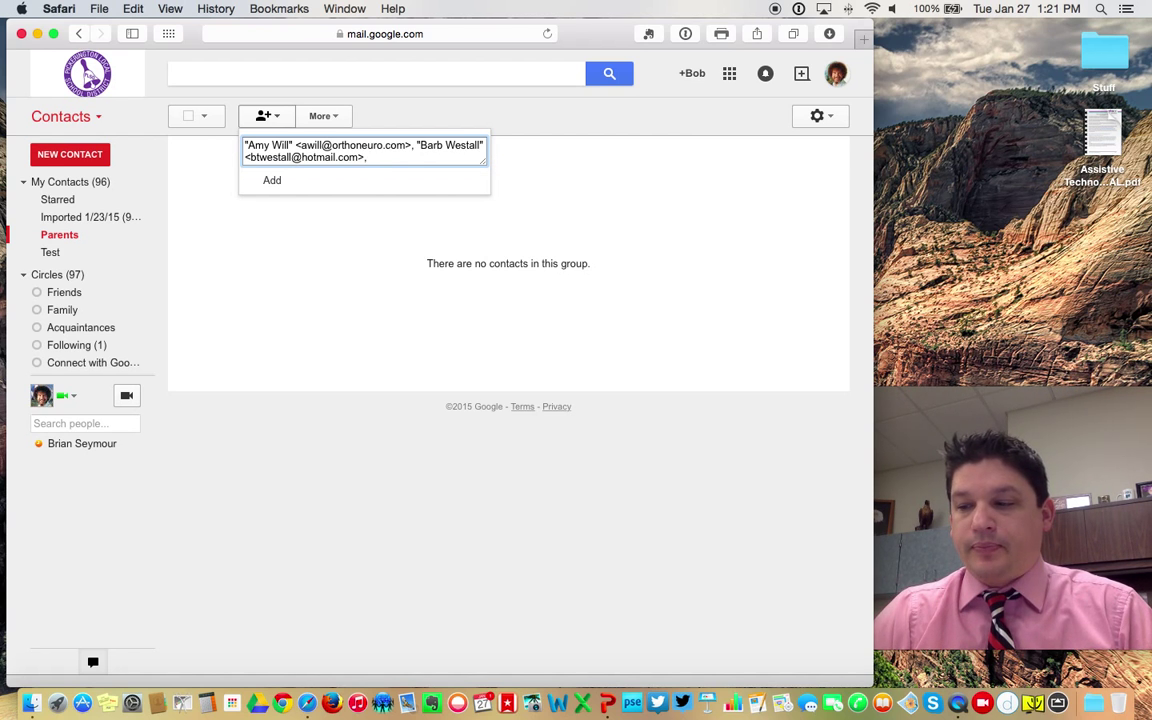
type("ben g")
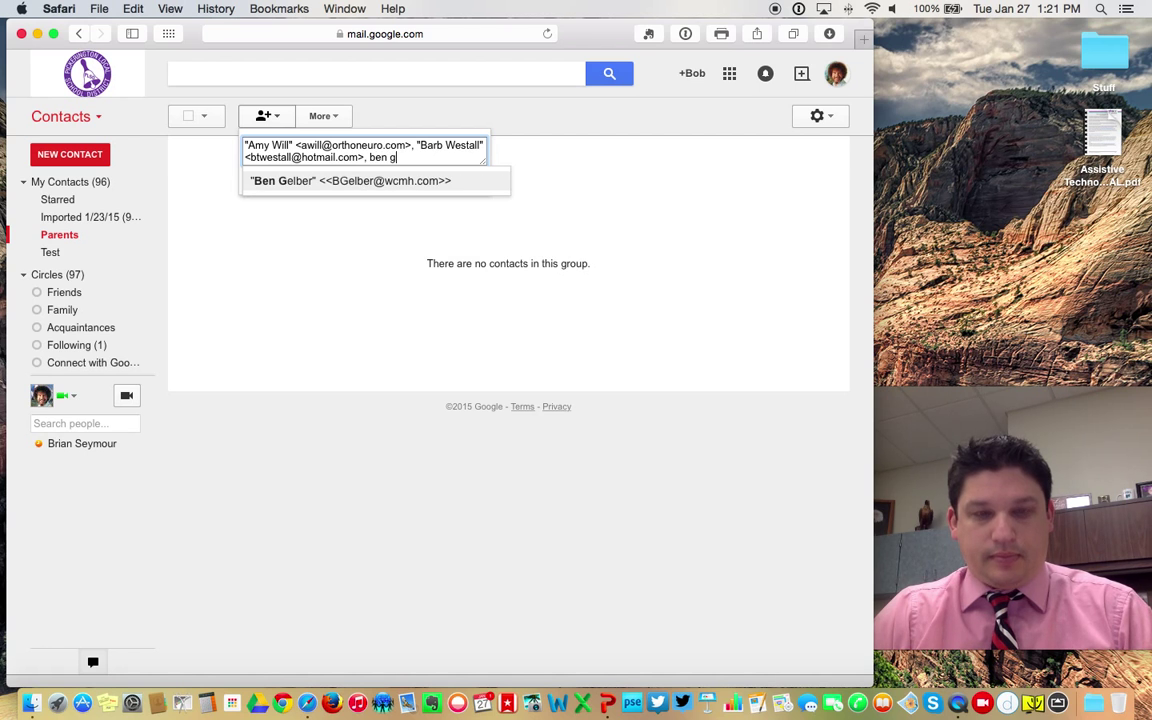
left_click(350, 181)
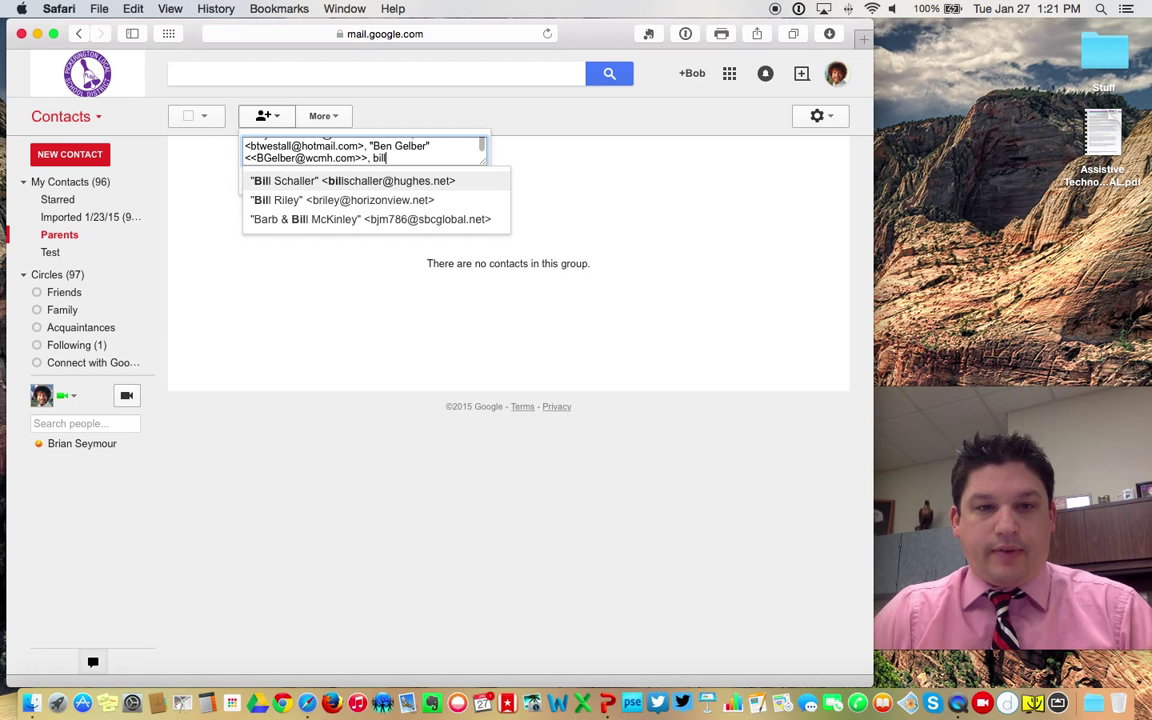
left_click(352, 181)
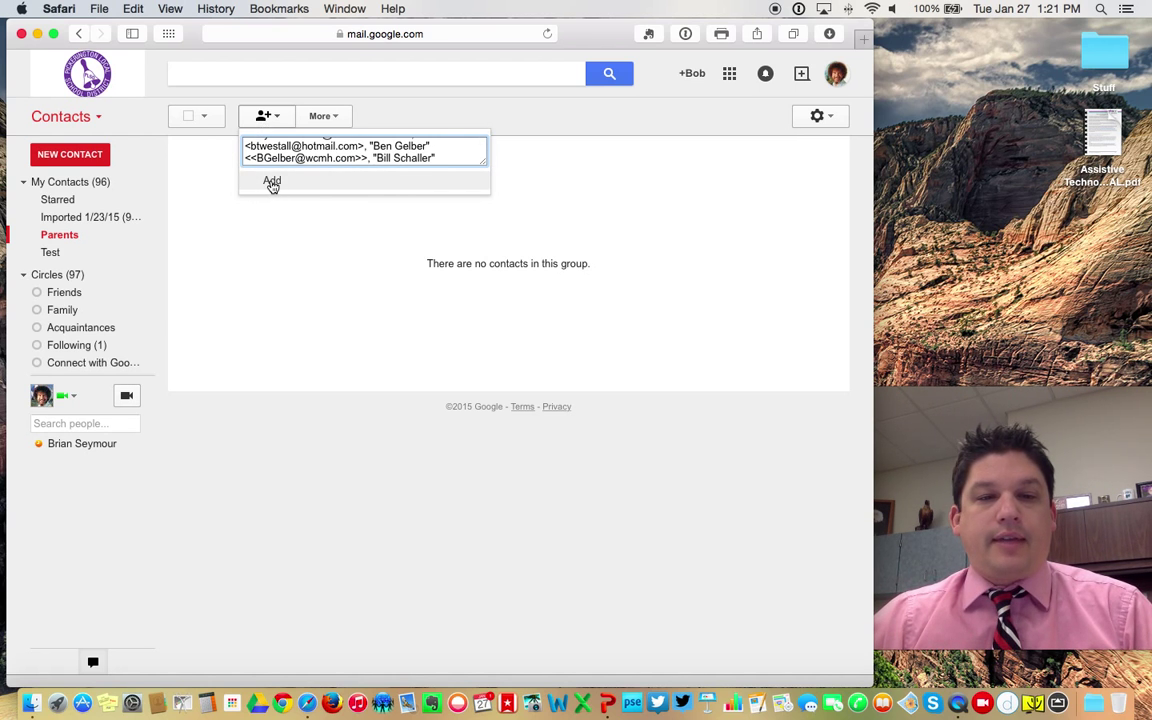
left_click(272, 181)
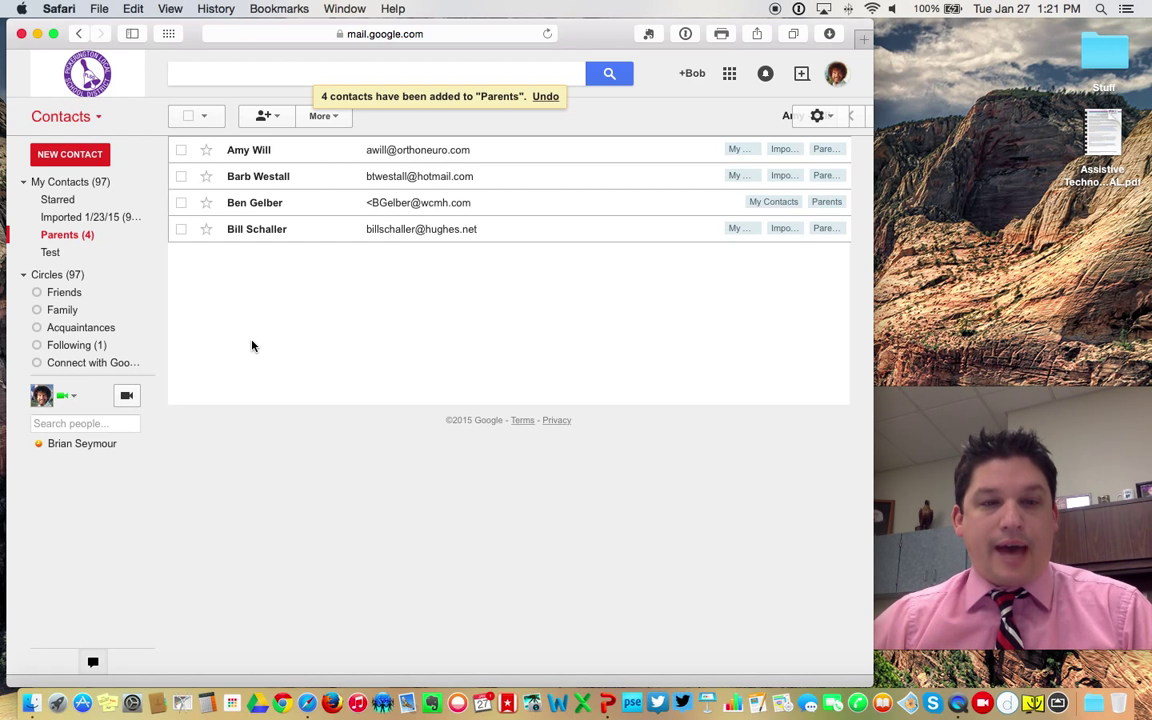
left_click(65, 116)
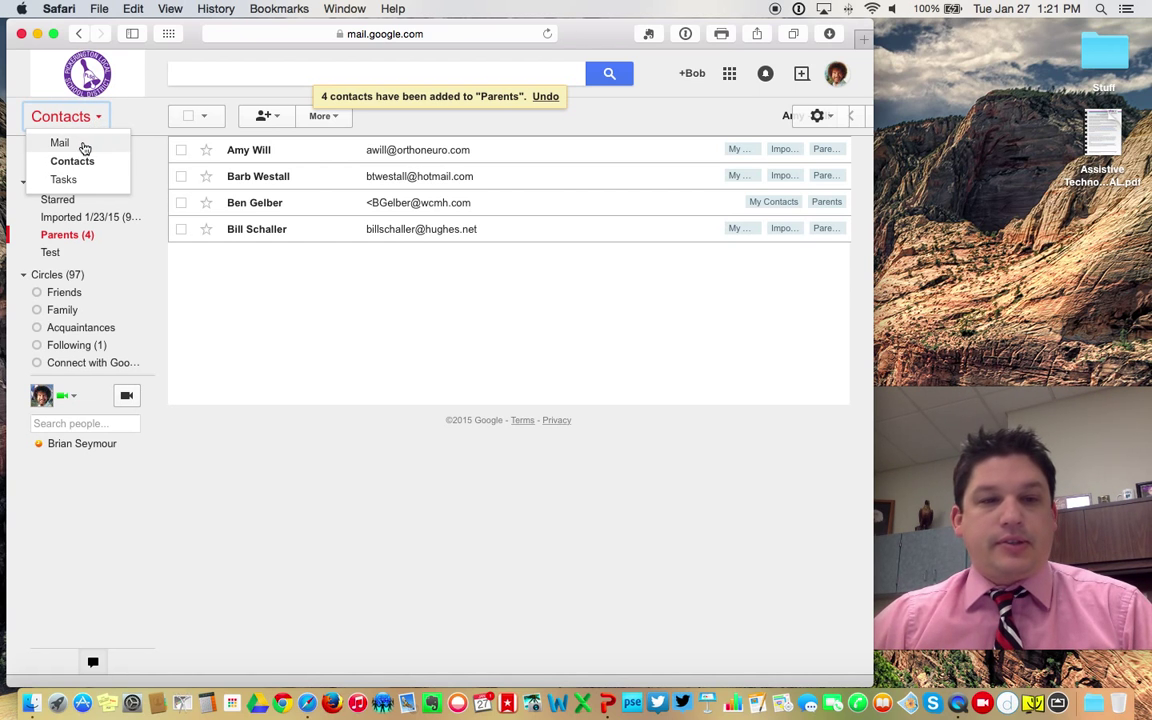
- Compose a new message with 'parents' in To, expanding into the four group members
left_click(60, 142)
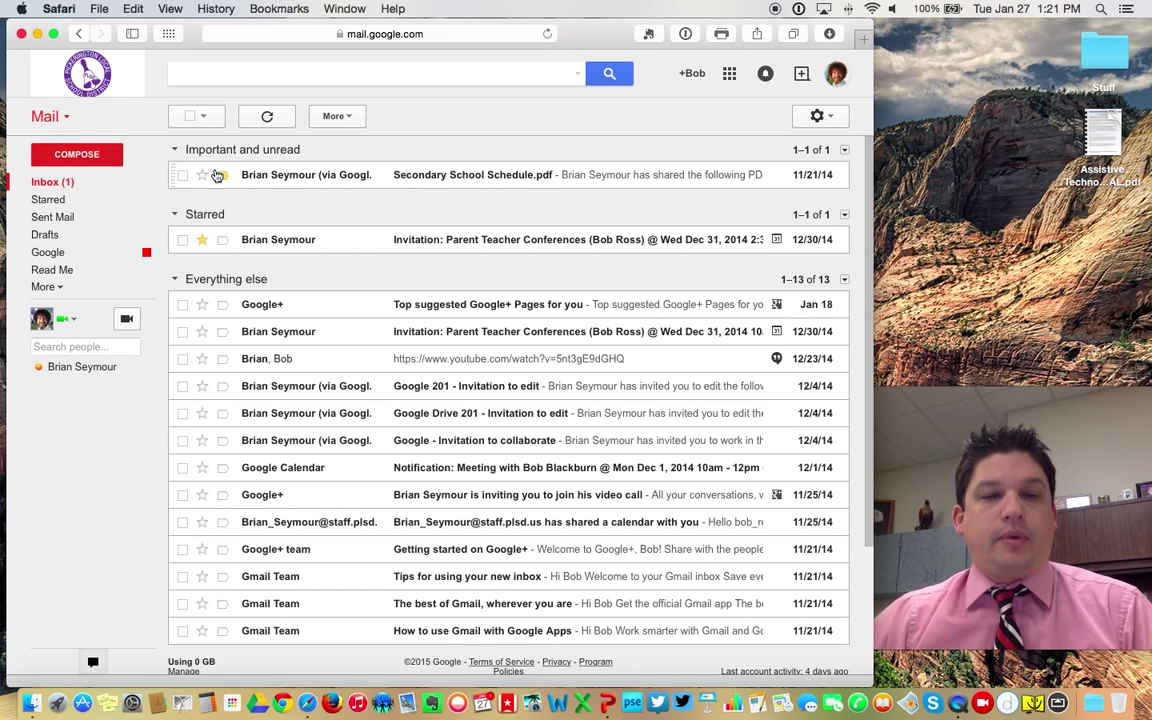
left_click(77, 154)
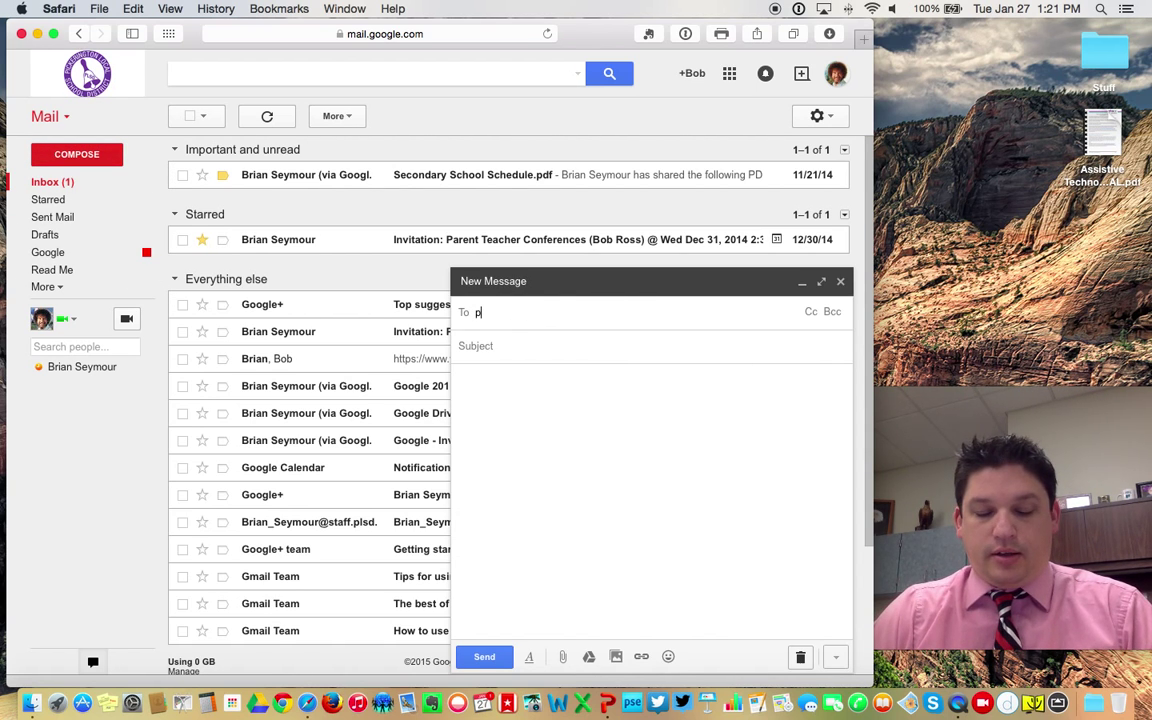
type("arents")
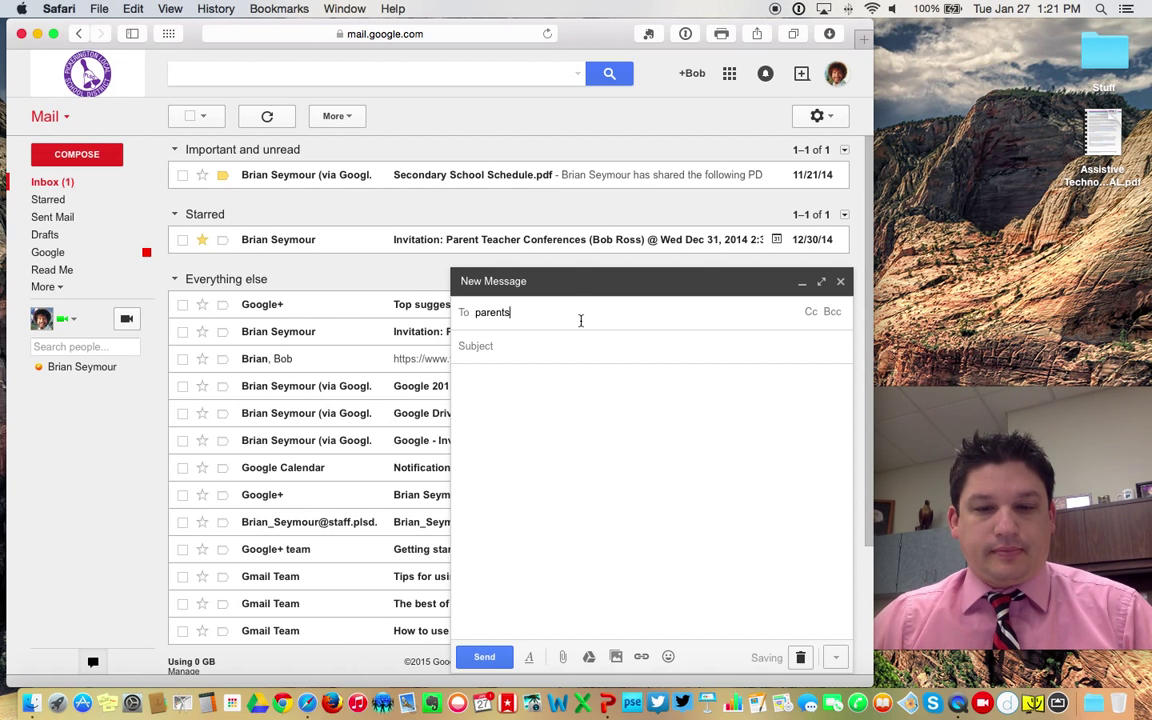
key("Backspace")
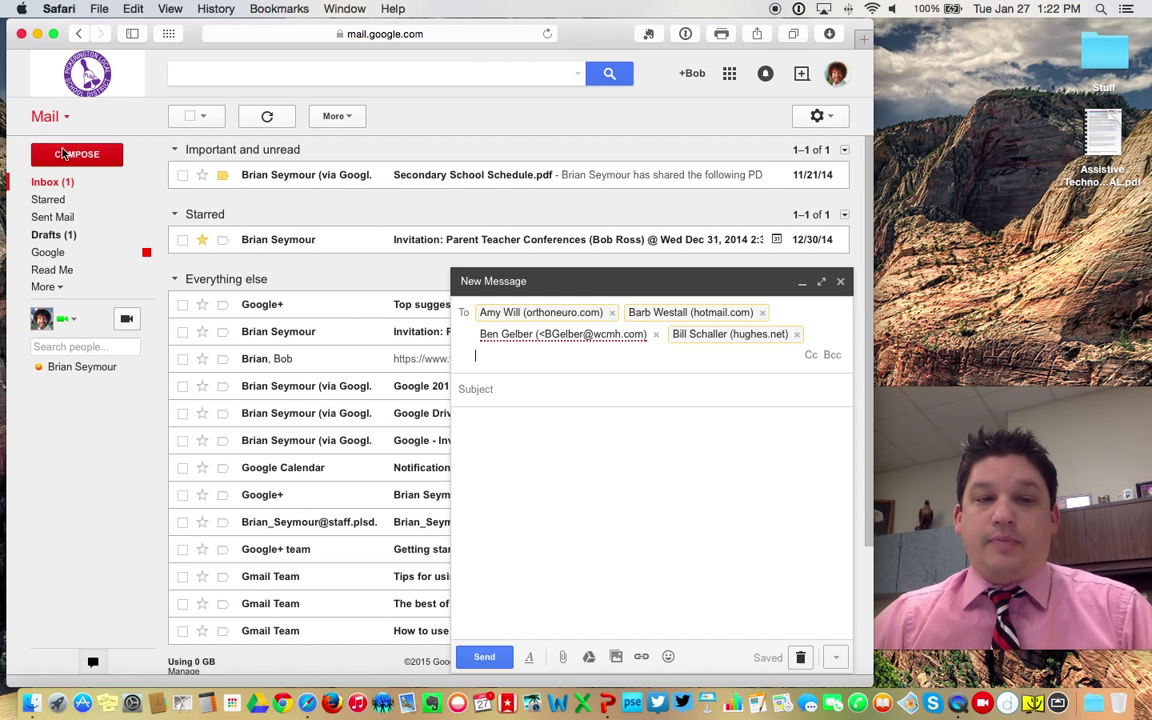
- Switch from mail back to the Contacts view listing the Parents members
left_click(50, 116)
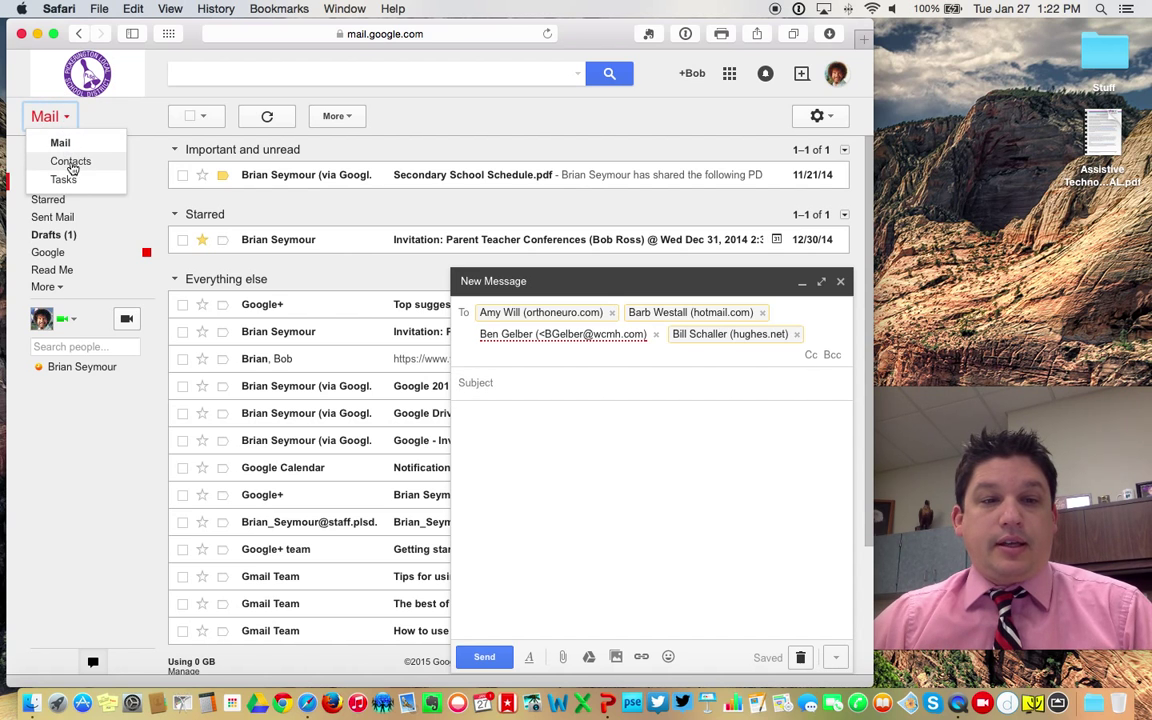
left_click(70, 161)
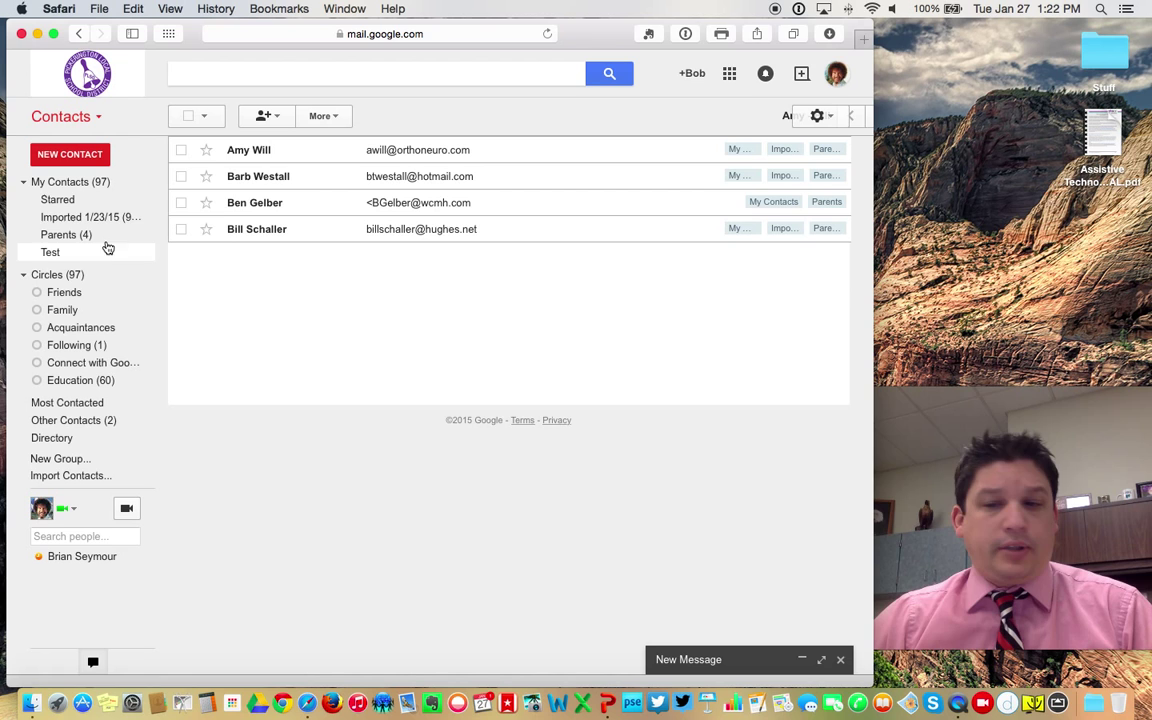
mouse_move(90, 217)
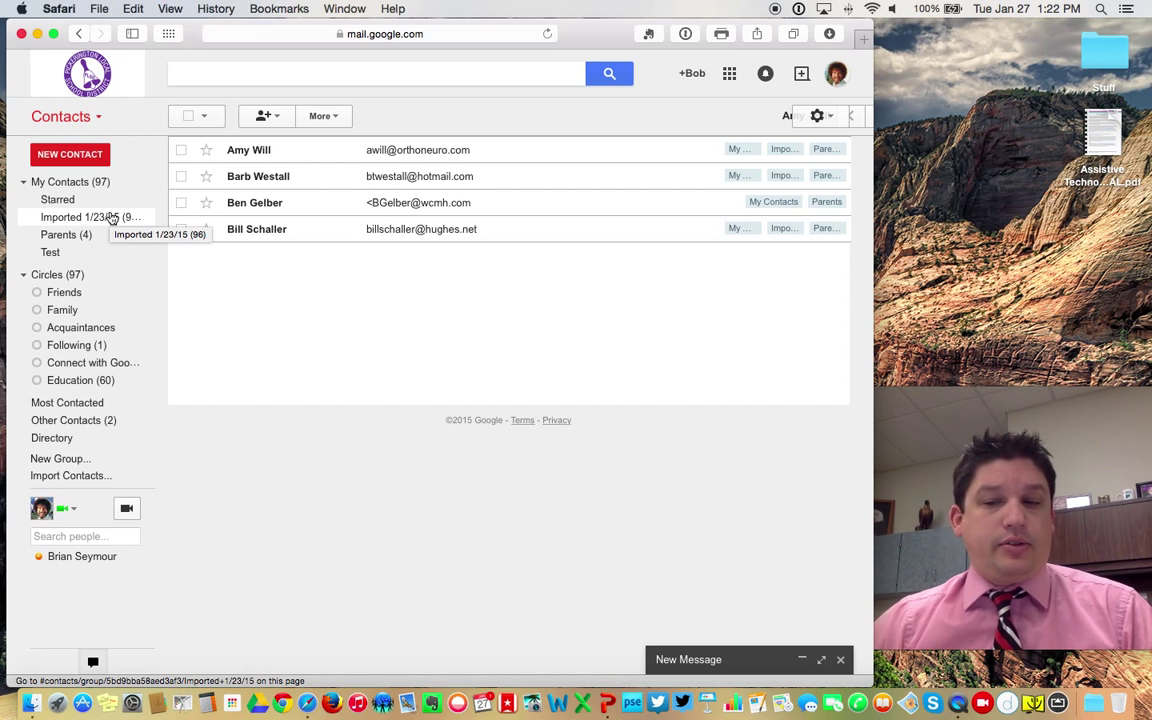